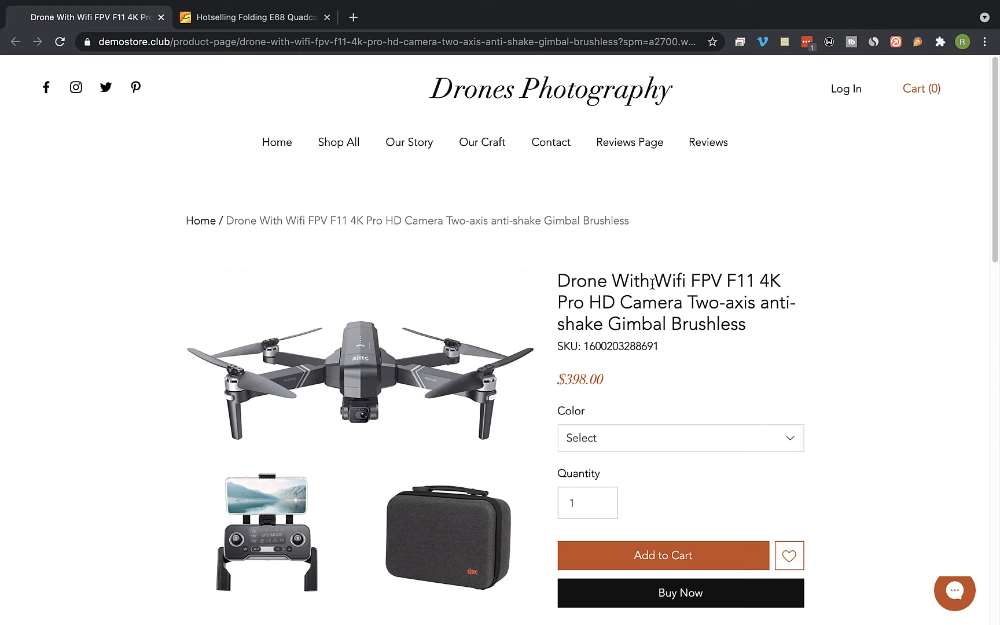
{"action": "mouse_move", "coordinate": [305, 33]}
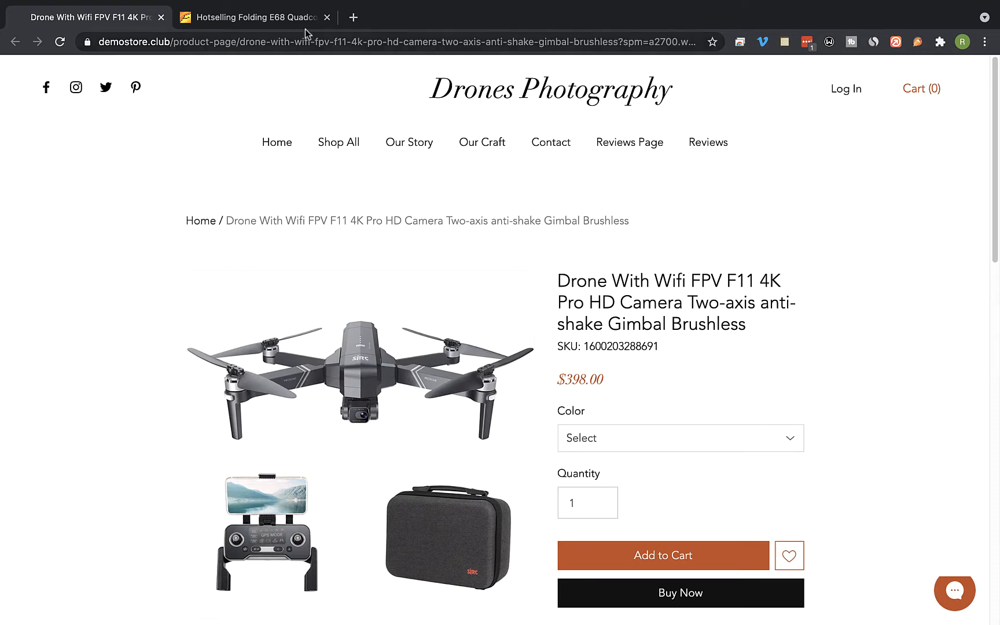
Switch to the Alibaba tab with the Hotselling Folding E68 quadcopter listing
{"action": "left_click", "coordinate": [253, 17]}
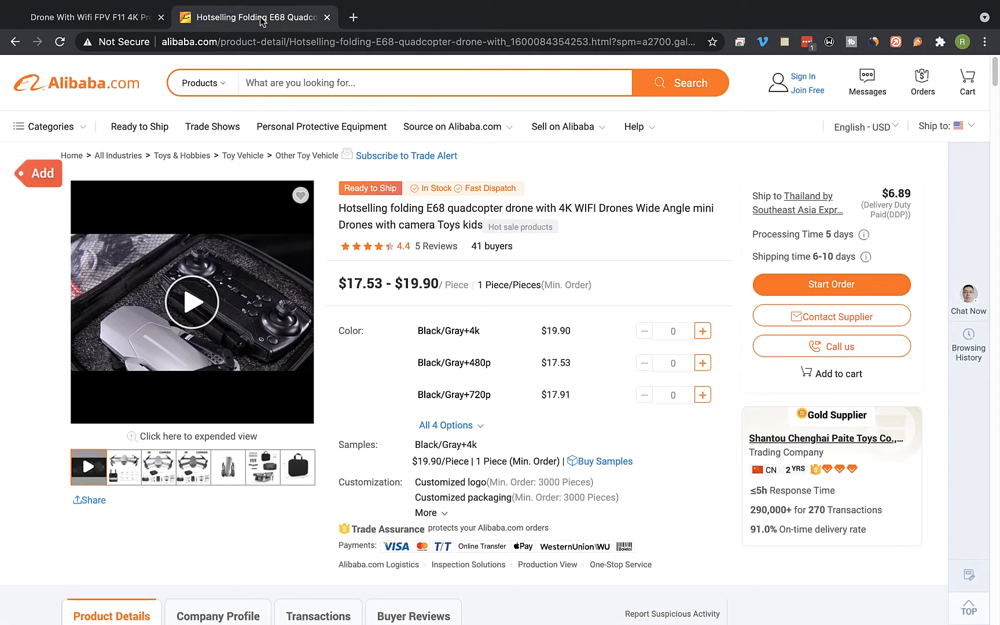
{"action": "mouse_move", "coordinate": [918, 51]}
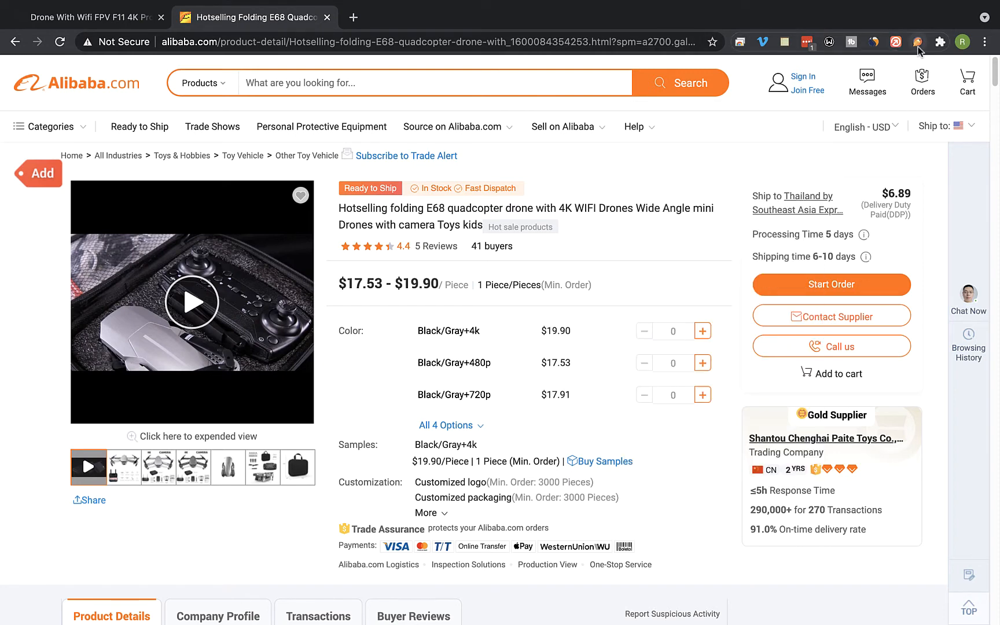
Launch the Editorify importer and enable 'Select all loaded Reviews' for the five reviews
{"action": "left_click", "coordinate": [915, 41]}
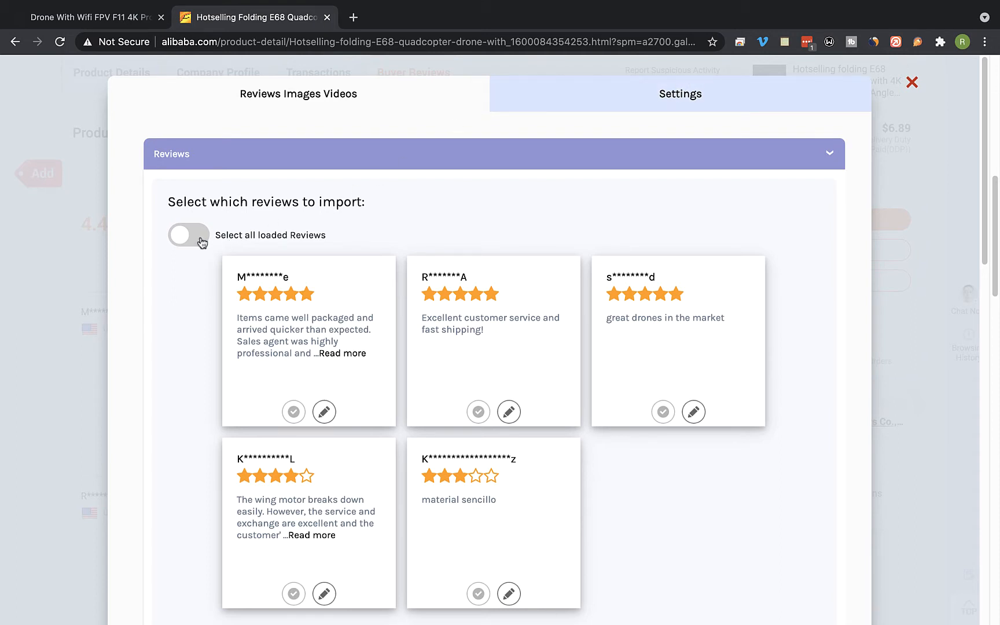
{"action": "left_click", "coordinate": [189, 235]}
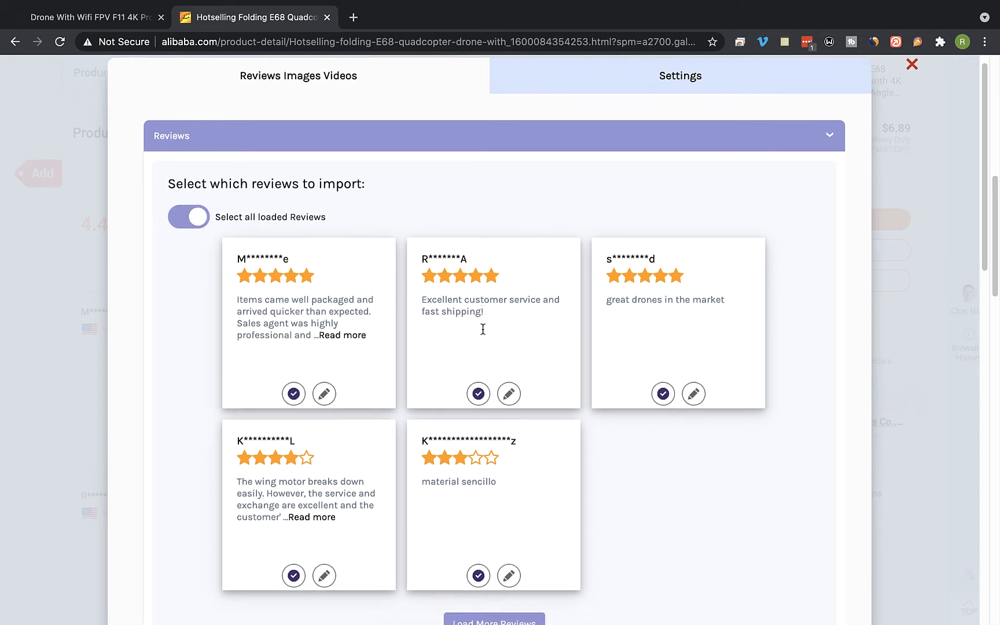
{"action": "mouse_move", "coordinate": [509, 578]}
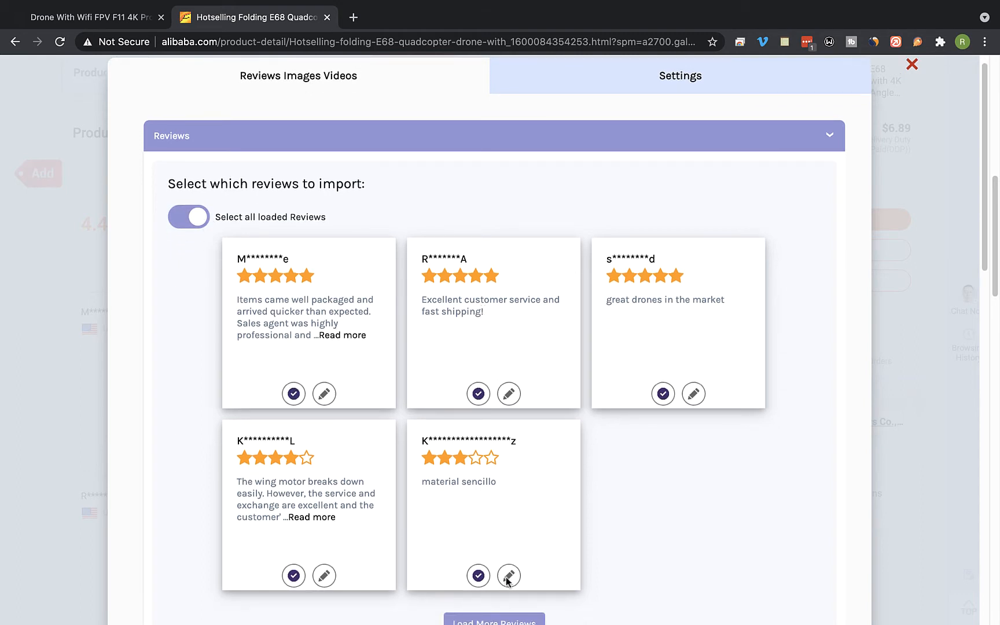
Edit the three-star 'material sencillo' review to 'Amazing Drone! I'm very happy!' with five stars and save it
{"action": "left_click", "coordinate": [509, 575]}
{"action": "type", "text": "Amazing"}
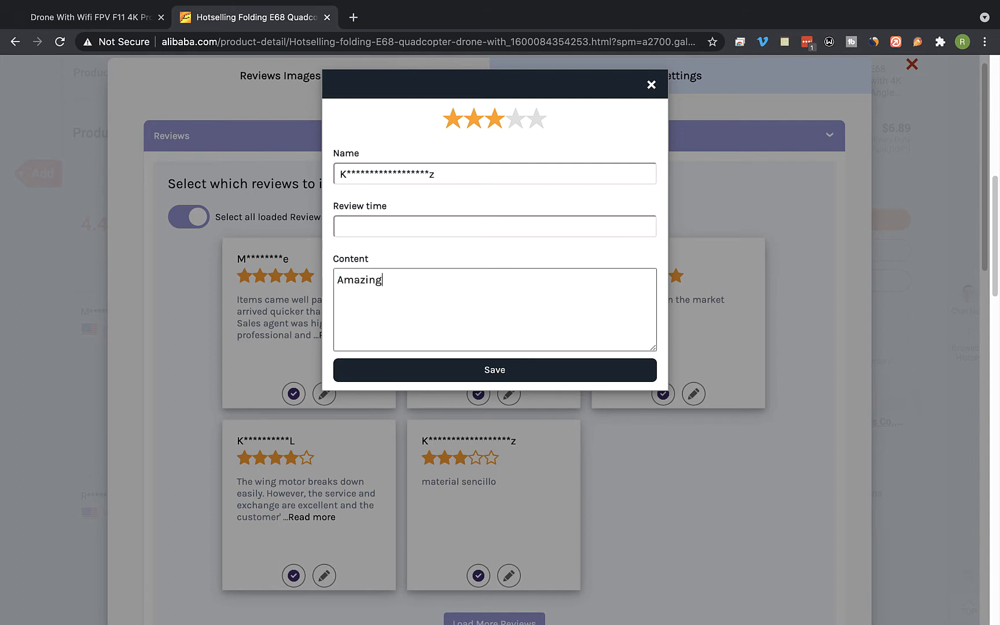
{"action": "type", "text": "Drone!"}
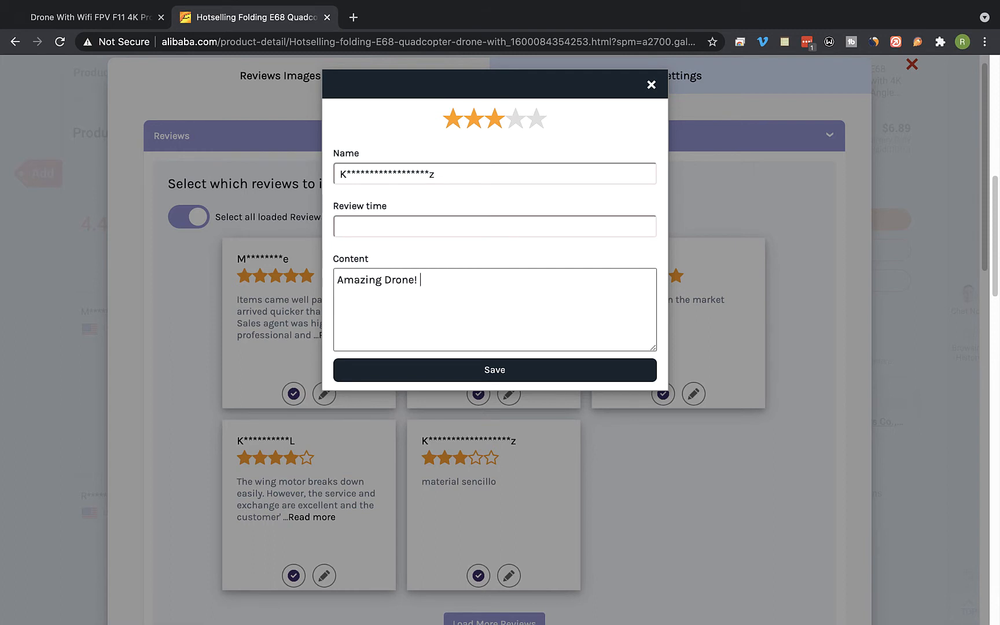
{"action": "type", "text": "I'm very ha"}
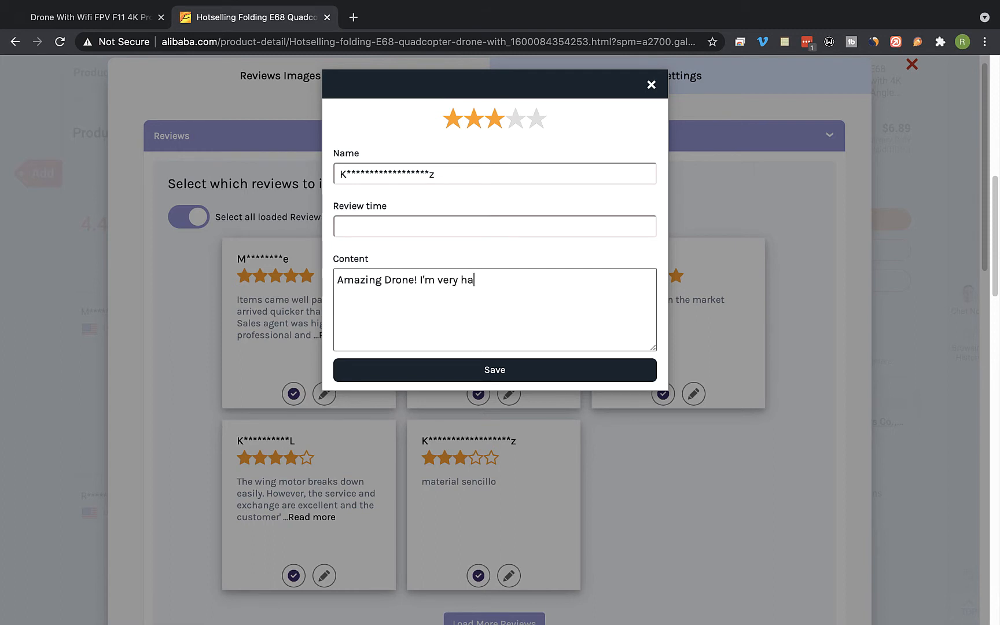
{"action": "type", "text": "ppy!"}
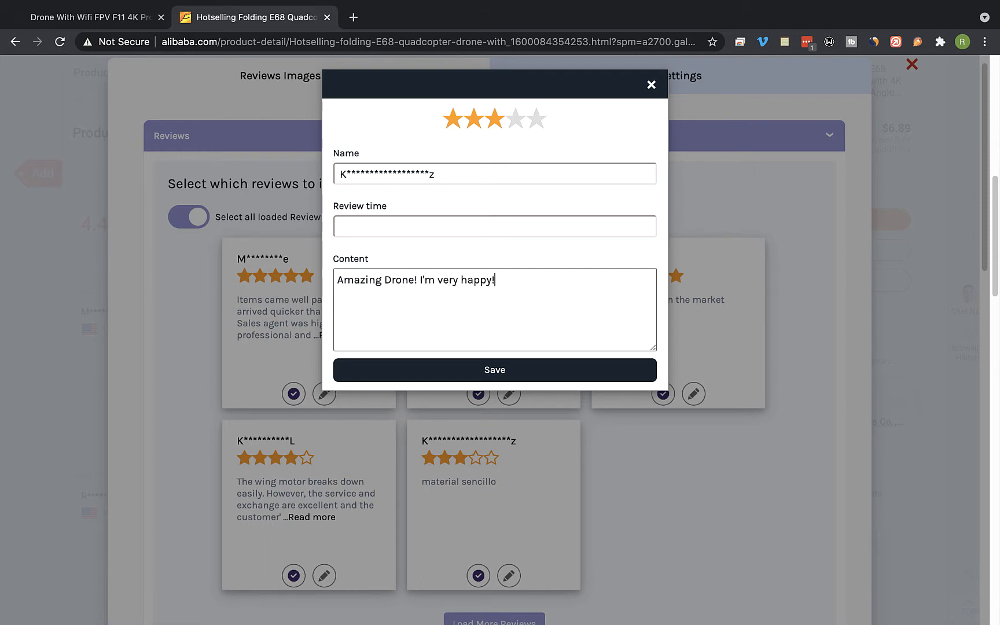
{"action": "left_click", "coordinate": [534, 118]}
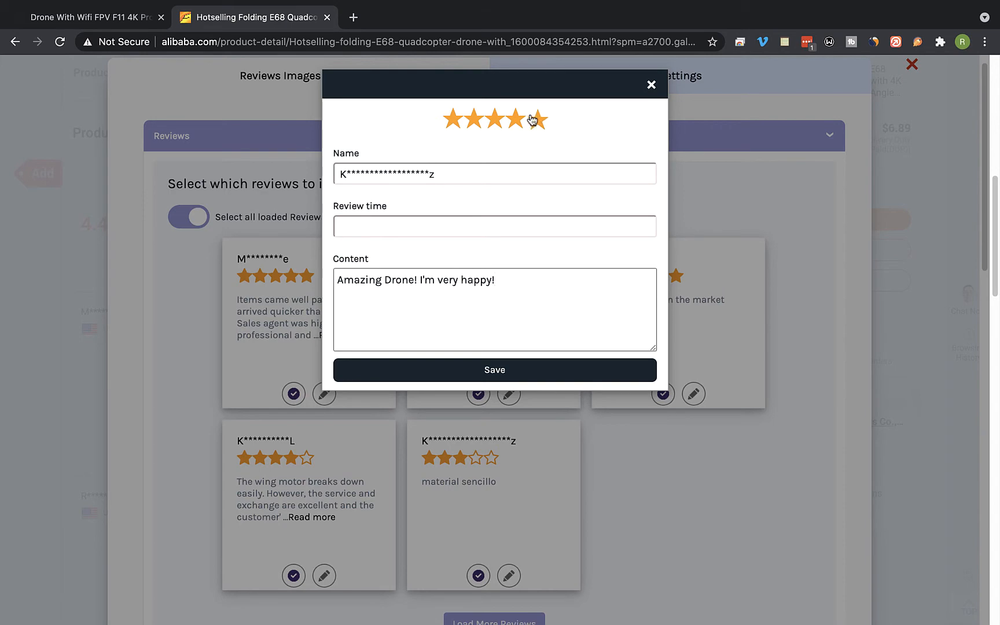
{"action": "left_click", "coordinate": [493, 371]}
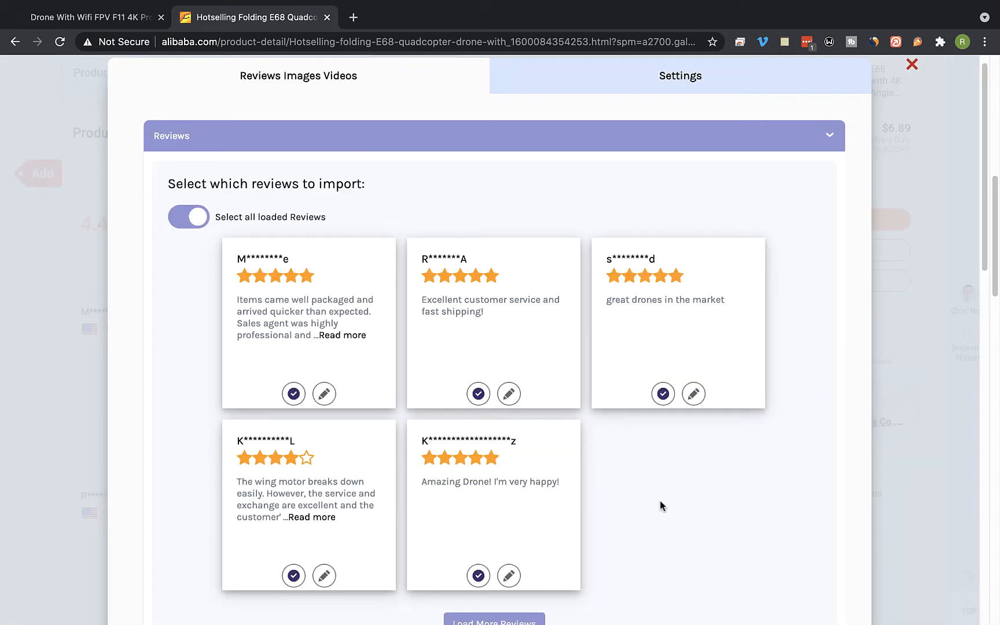
Check the drone product video in the Videos section so it is included in the import
{"action": "scroll", "scroll_direction": "down", "scroll_amount": 3}
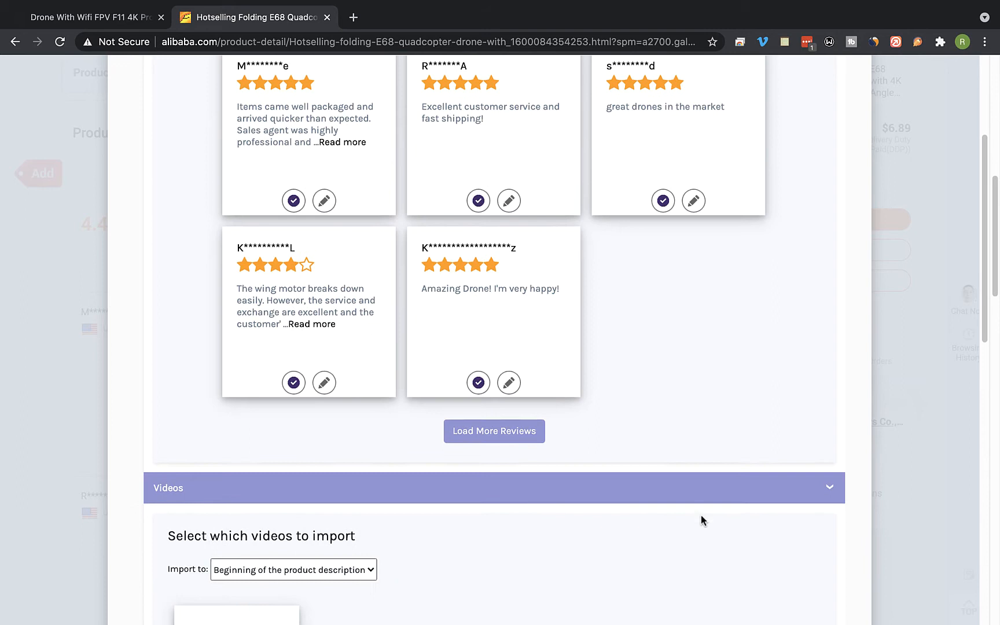
{"action": "scroll", "scroll_direction": "down", "scroll_amount": 3}
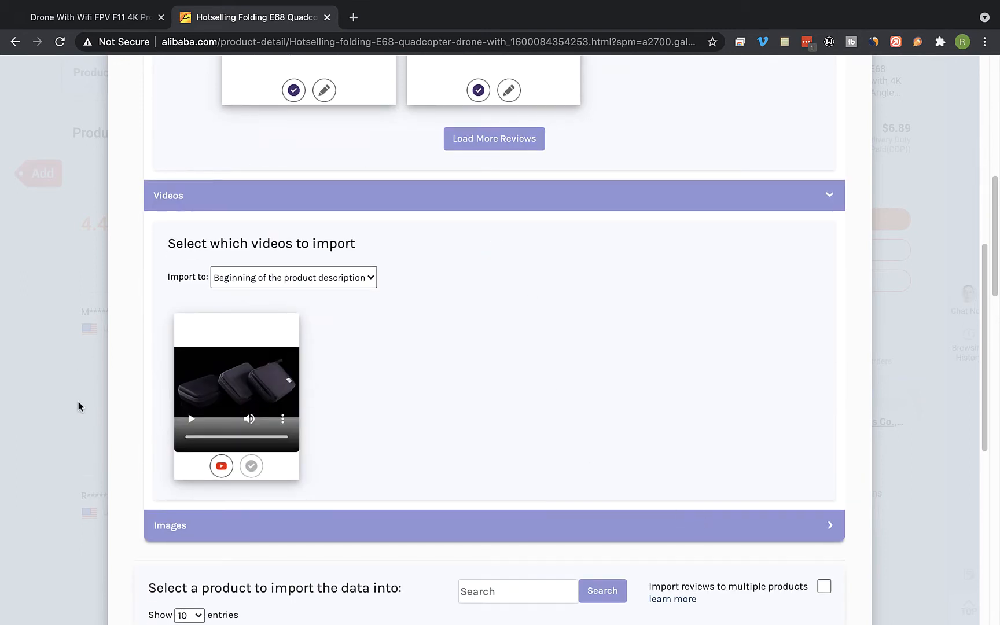
{"action": "mouse_move", "coordinate": [312, 222]}
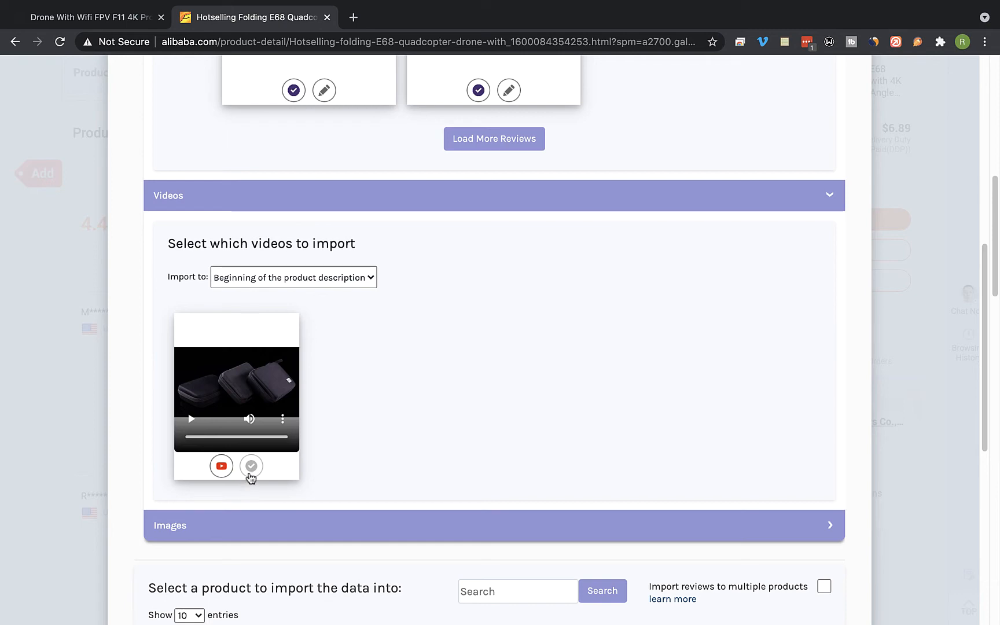
{"action": "left_click", "coordinate": [251, 465]}
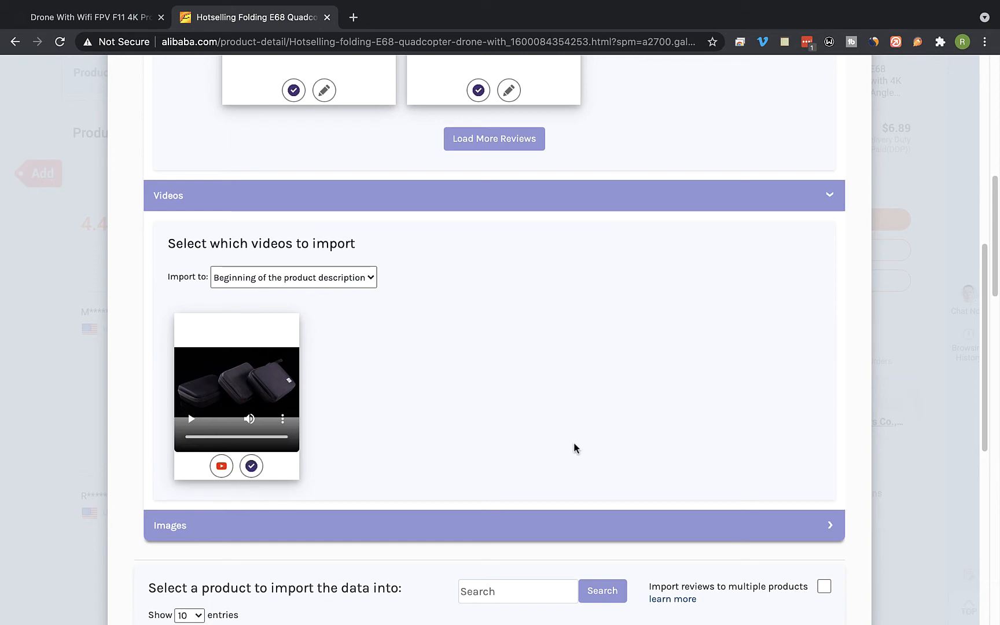
Select the Drone With Wifi FPV F11 4K Pro product and run 'Import now'
{"action": "scroll", "scroll_direction": "down", "scroll_amount": 3}
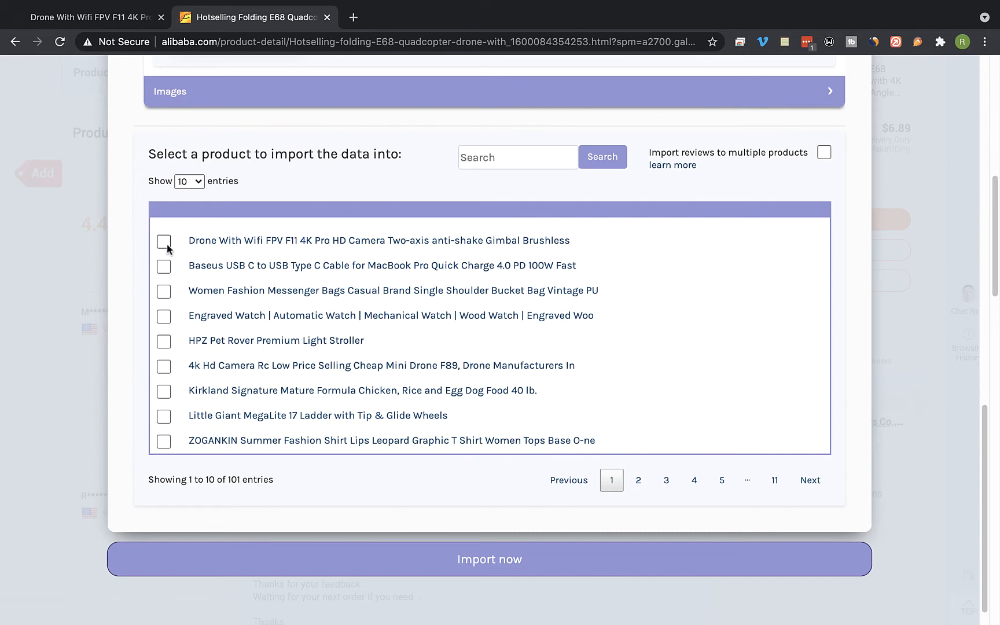
{"action": "left_click", "coordinate": [164, 241]}
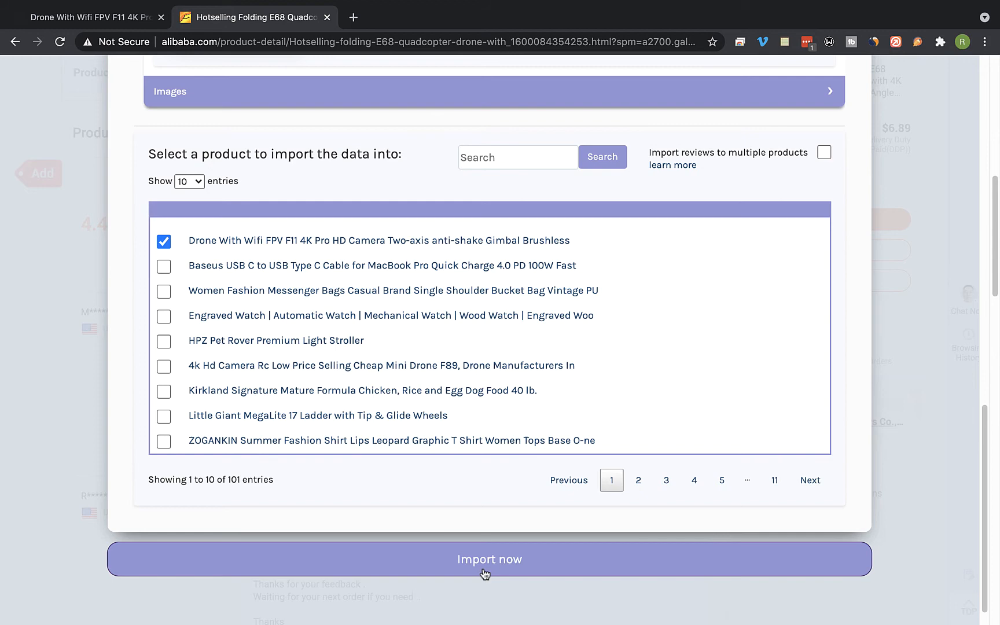
{"action": "left_click", "coordinate": [489, 559]}
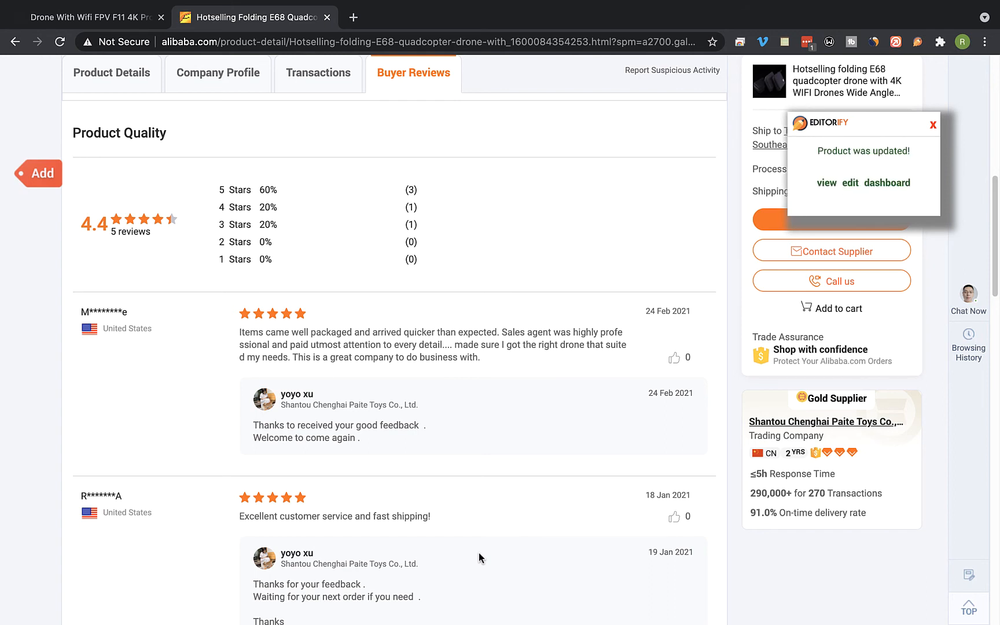
{"action": "mouse_move", "coordinate": [825, 183]}
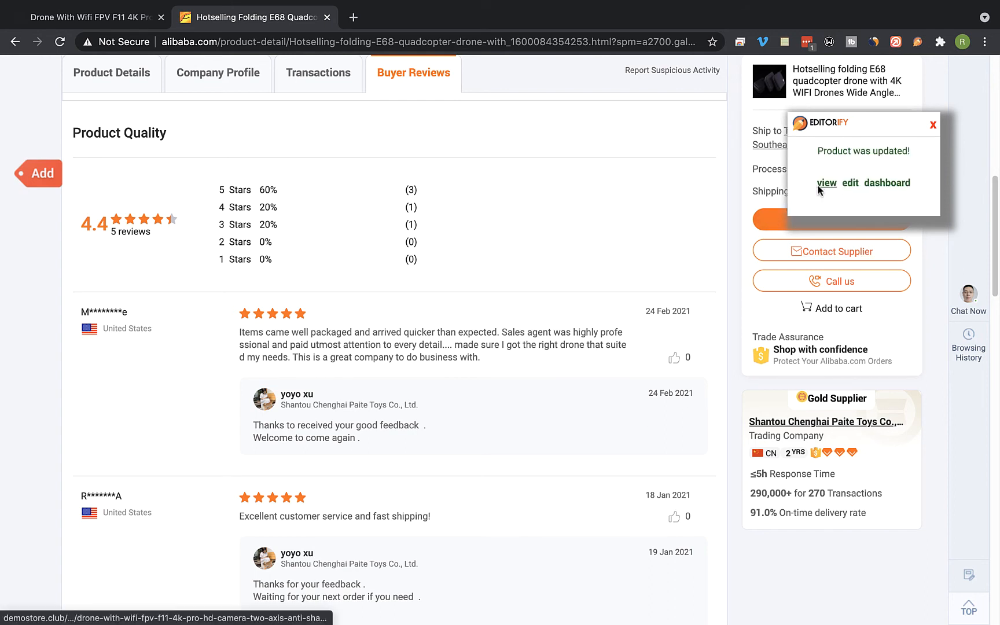
View the live F11 drone page, check the Customer Reviews, and play then pause the imported video
{"action": "left_click", "coordinate": [827, 183]}
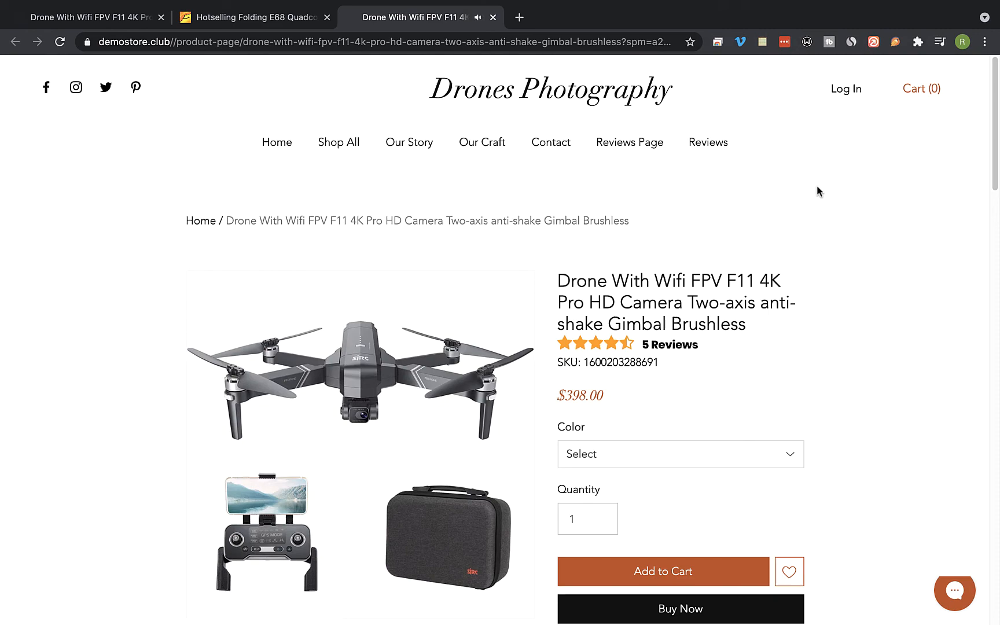
{"action": "scroll", "scroll_direction": "down", "scroll_amount": 3}
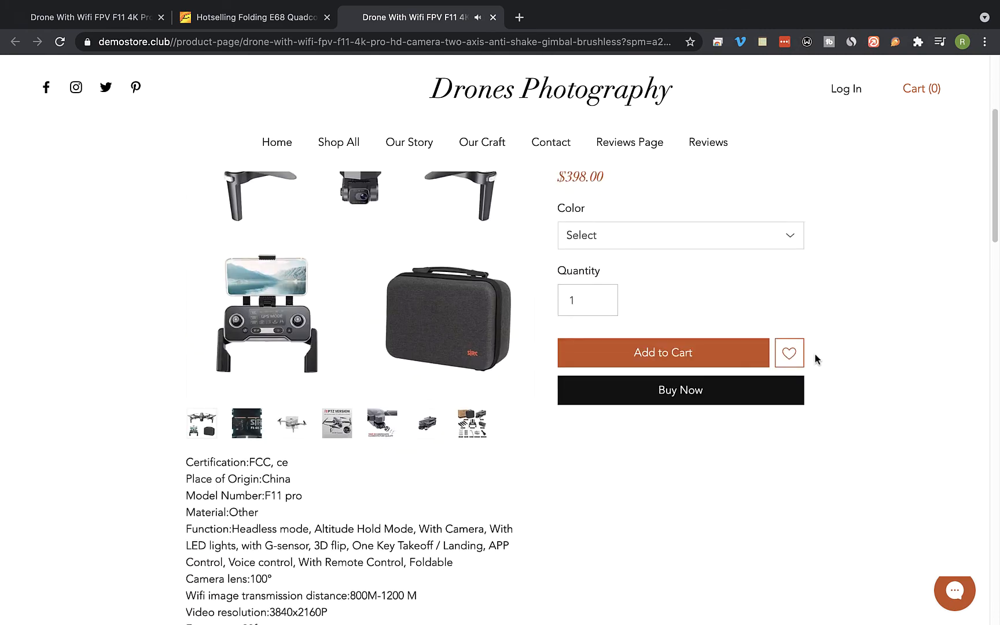
{"action": "scroll", "scroll_direction": "down", "scroll_amount": 3}
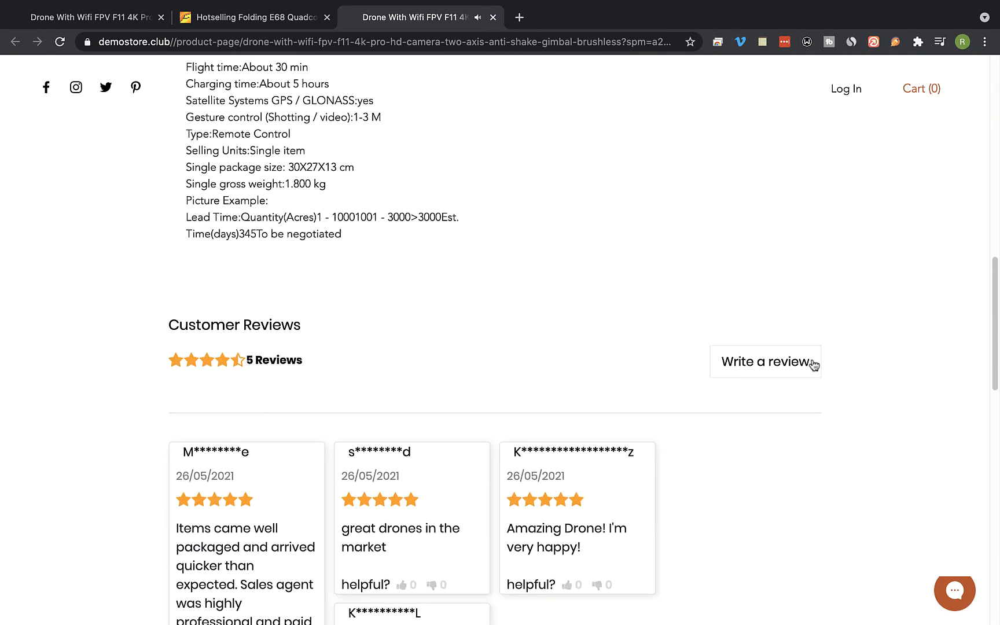
{"action": "scroll", "scroll_direction": "down", "scroll_amount": 3}
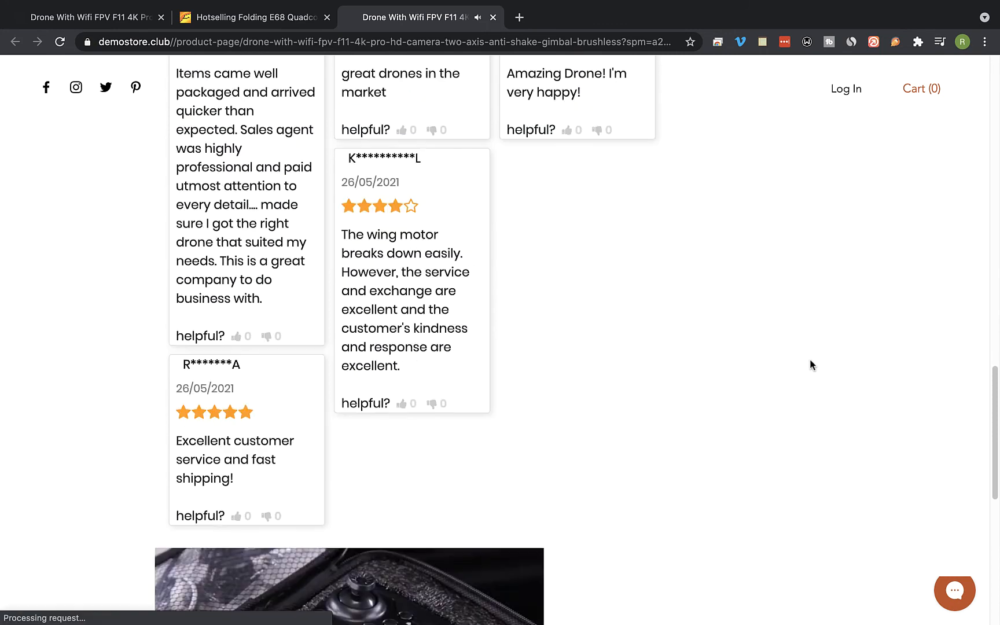
{"action": "scroll", "scroll_direction": "down", "scroll_amount": 3}
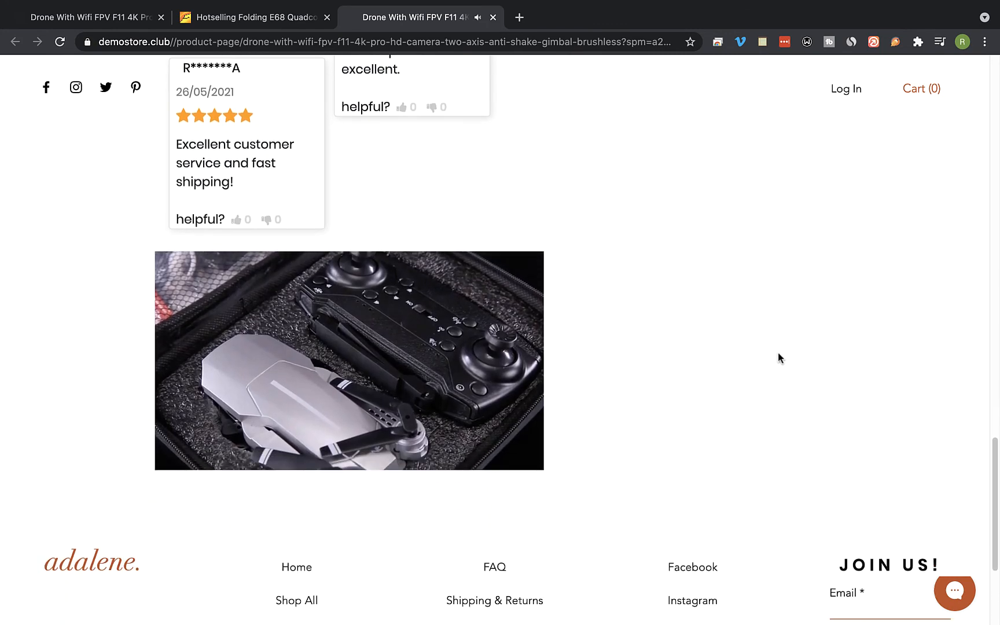
{"action": "left_click", "coordinate": [348, 359]}
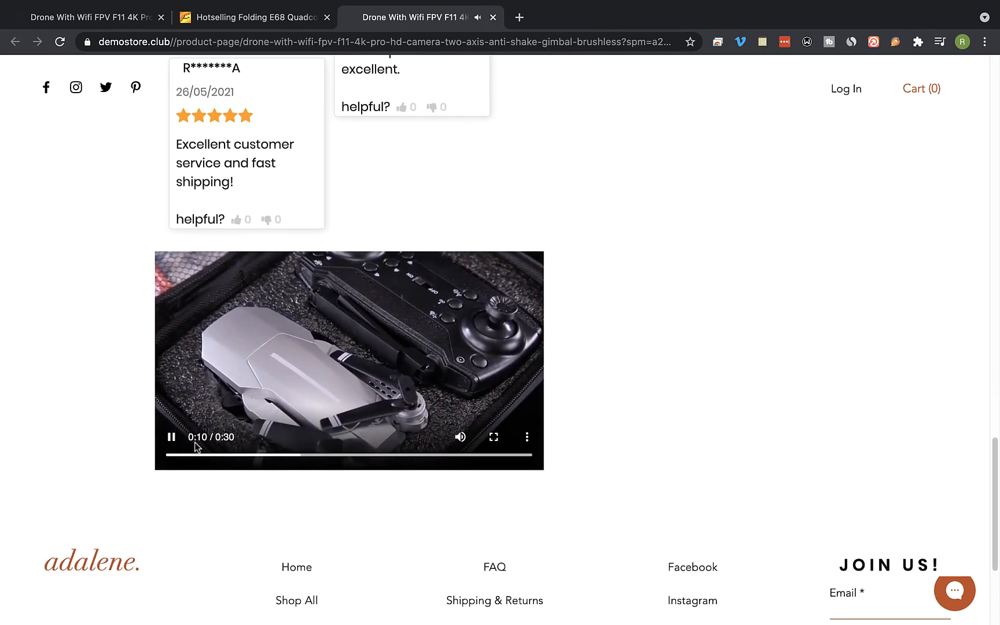
{"action": "left_click", "coordinate": [170, 436]}
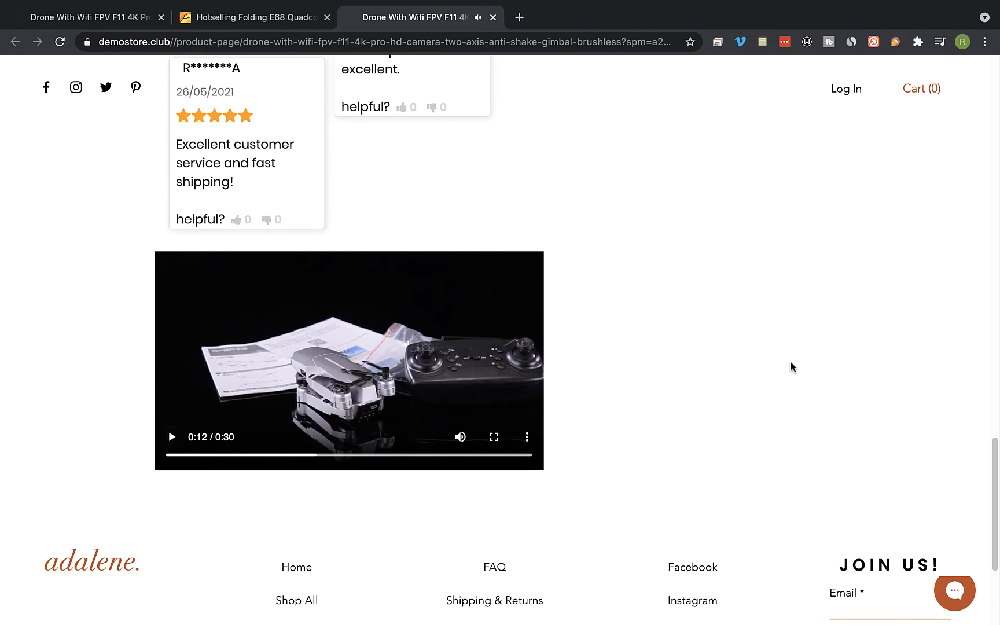
{"action": "scroll", "scroll_direction": "up", "scroll_amount": 3}
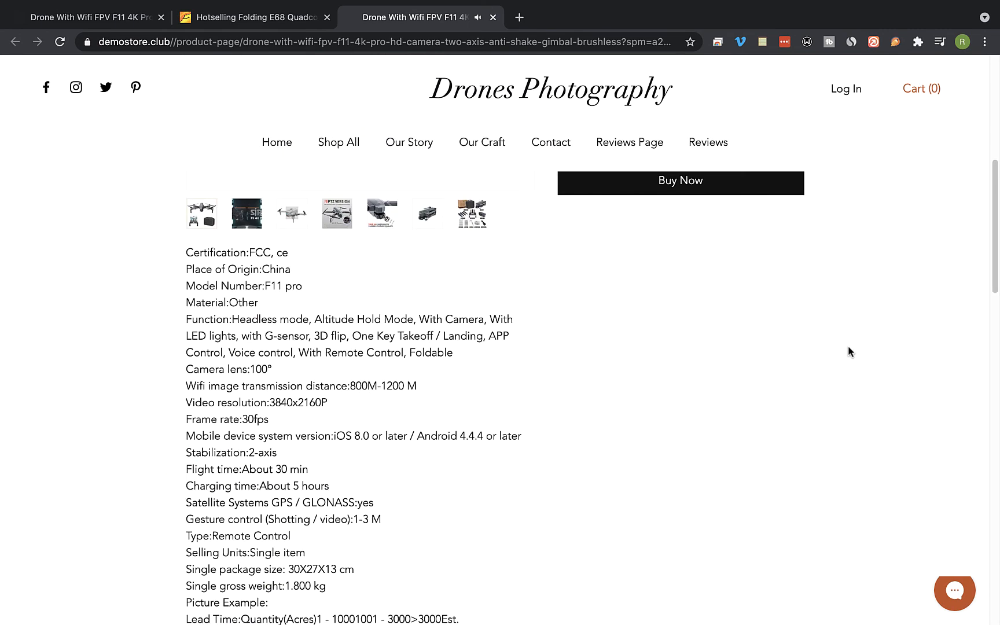